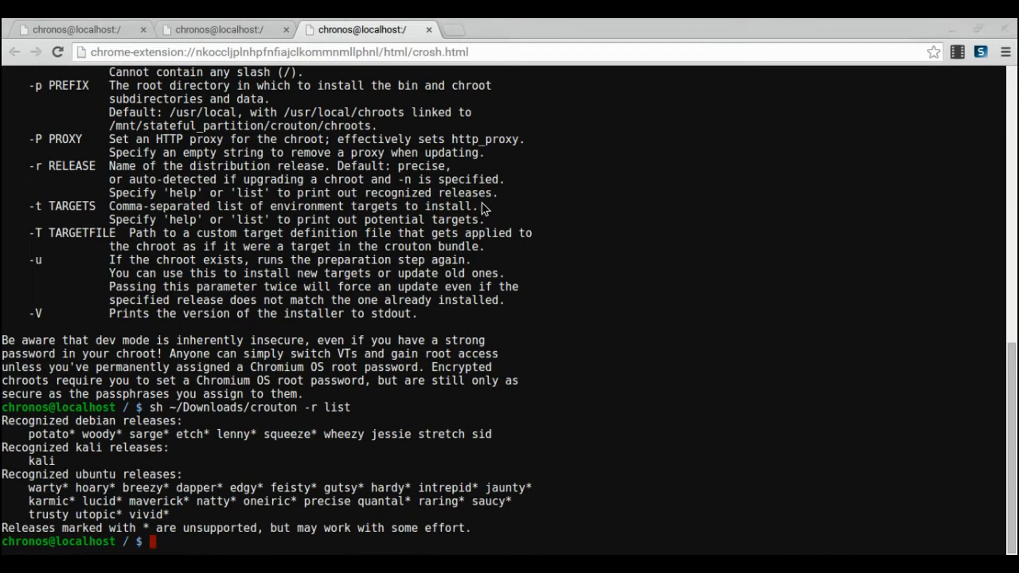
Enter 'sudo edit-chroot -m trusty_first trusty' in the crosh shell
text(sudo edit-chroot -m trusty_first trusty)
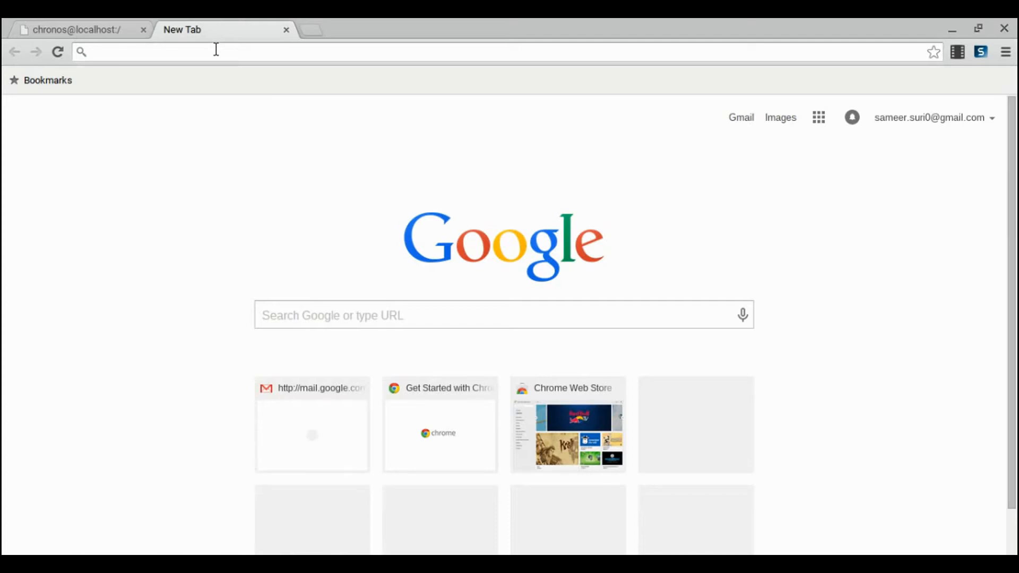
Scroll the Chromium OS device list and open the Samsung Series 5 550 Chromebook page
text(homedepot.com)
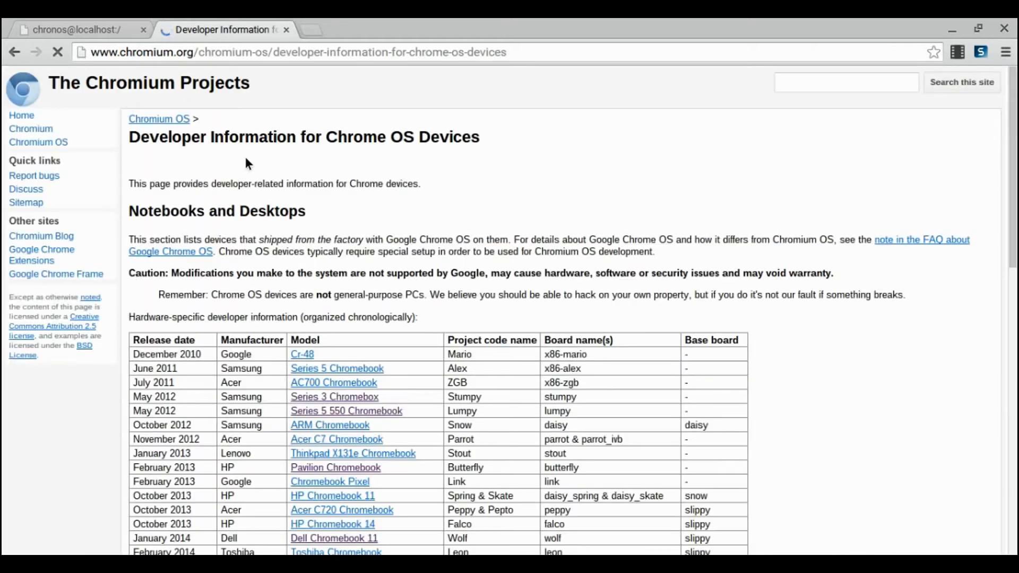
scroll(down, 3)
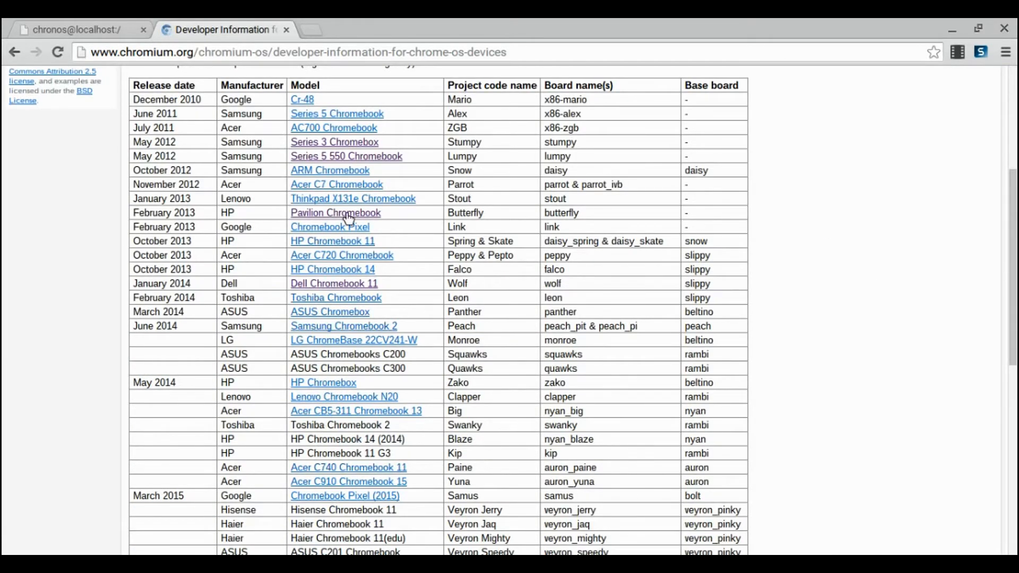
mouse_move(451, 221)
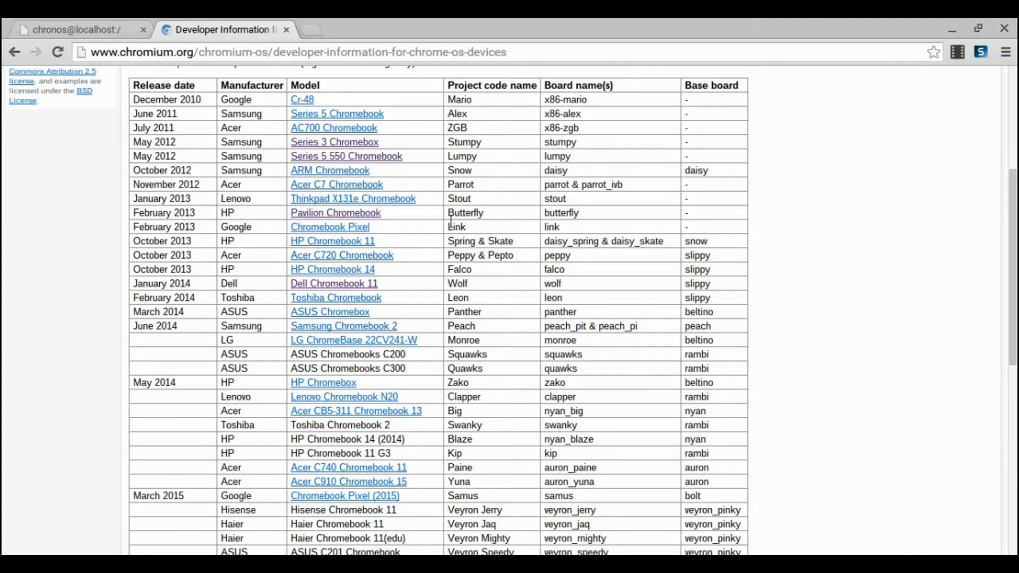
click(346, 156)
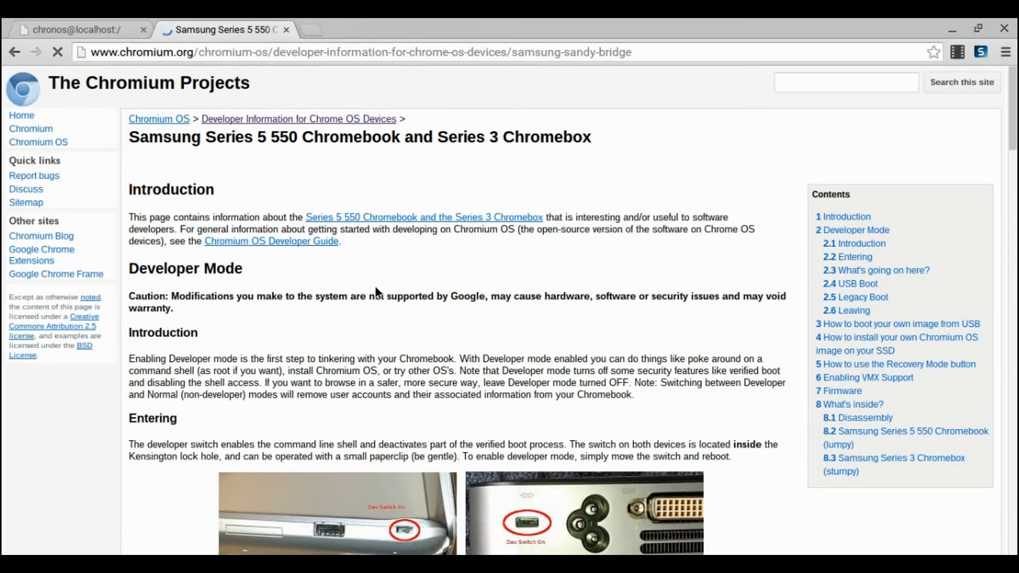
scroll(down, 3)
text(ny)
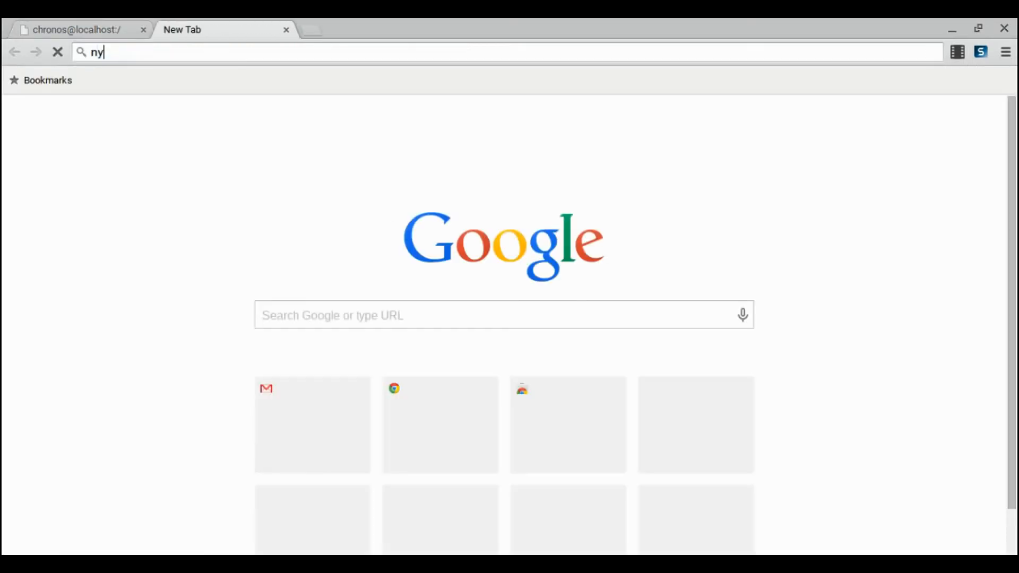
Enter the goo.gl/fd3z short link, then start crosh and enter 'shell'
text(httP://www.cnn.com)
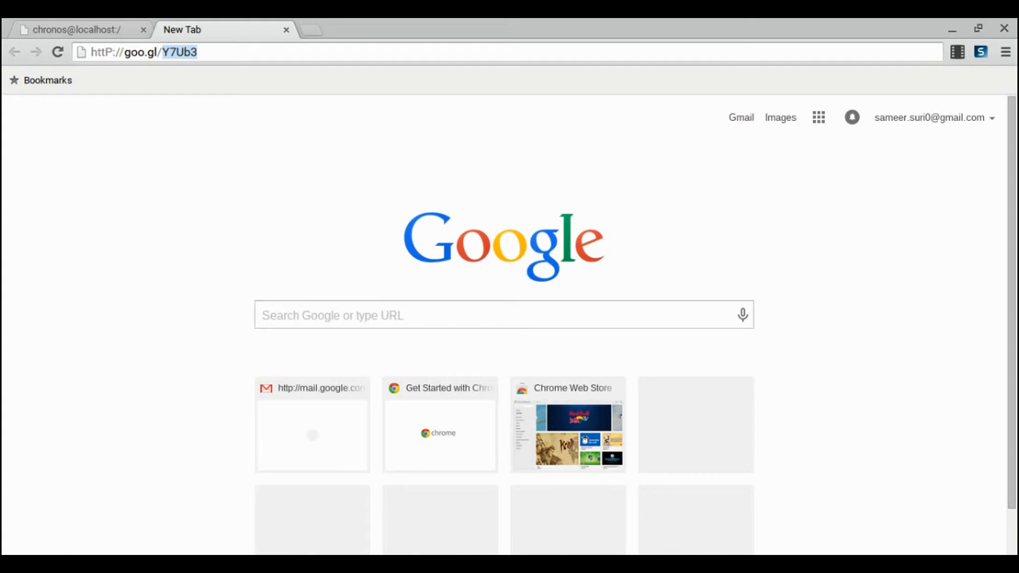
text(http://goo.gl/fd3z)
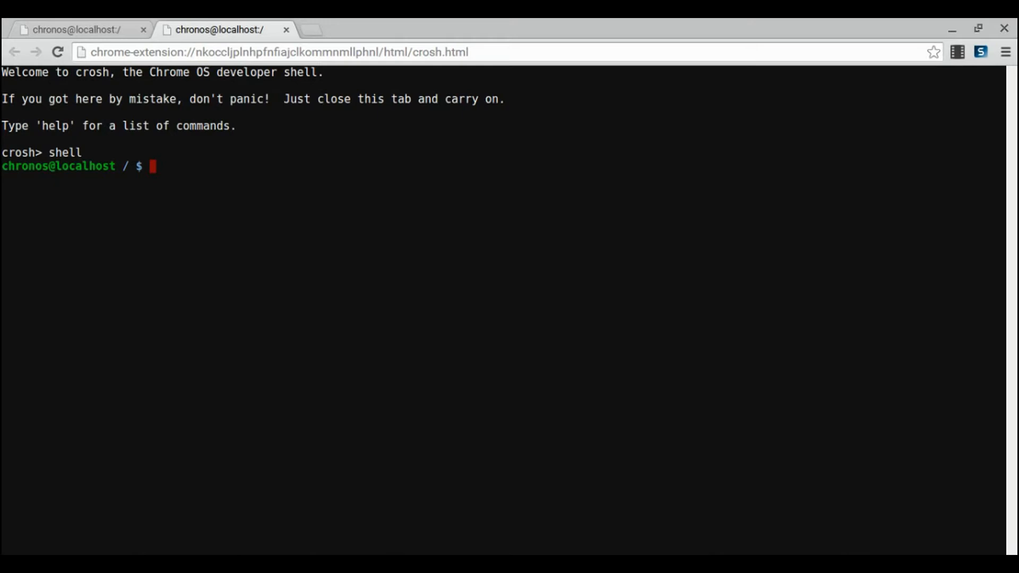
Type 'sudo sh ~/Downloads/crouton' at the shell prompt
text(sudo)
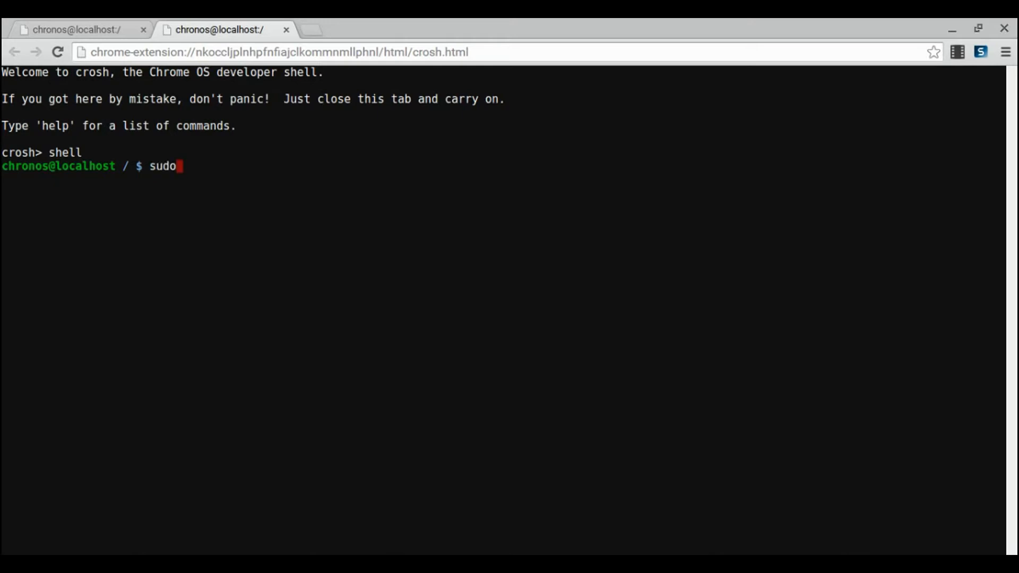
text(sh ~/)
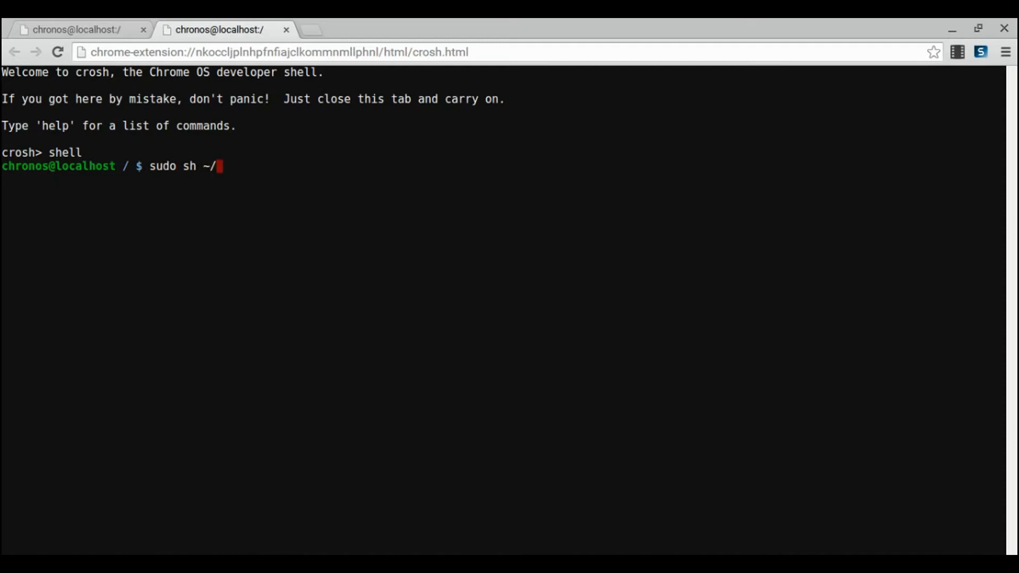
text(Downloads)
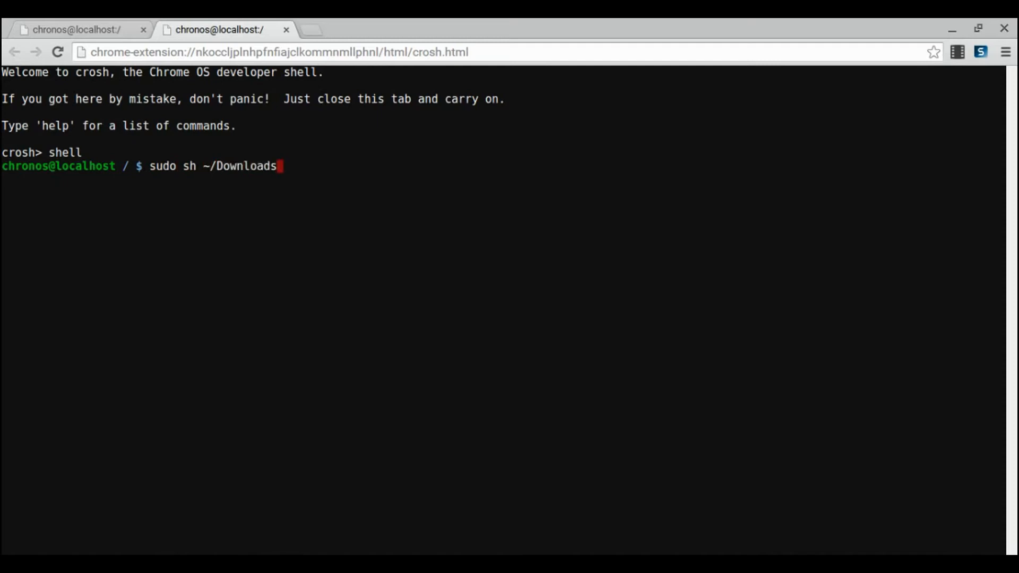
text(/crouton - t)
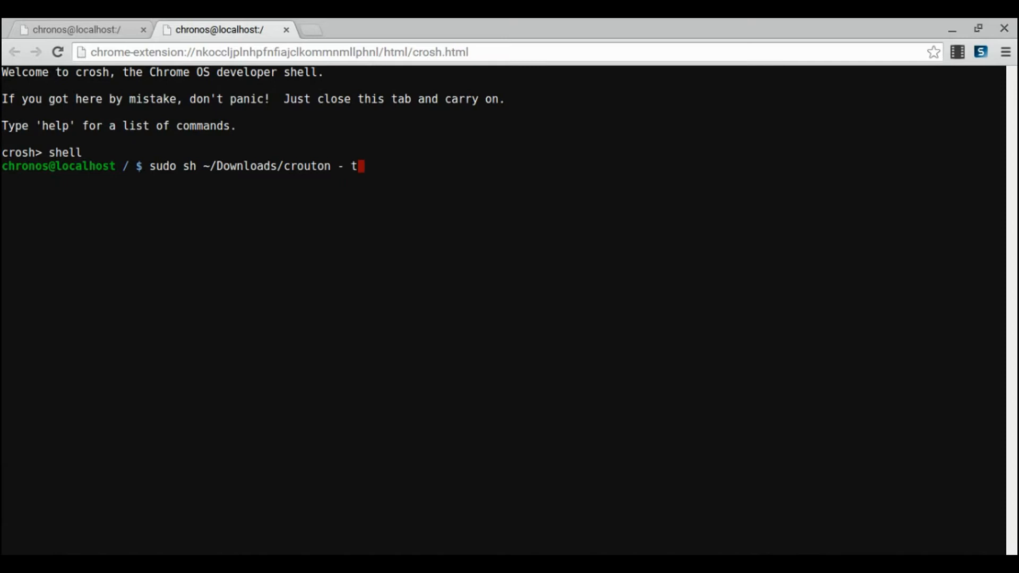
Add the '-t unity' target, fixing mistyped target names along the way
text(unity)
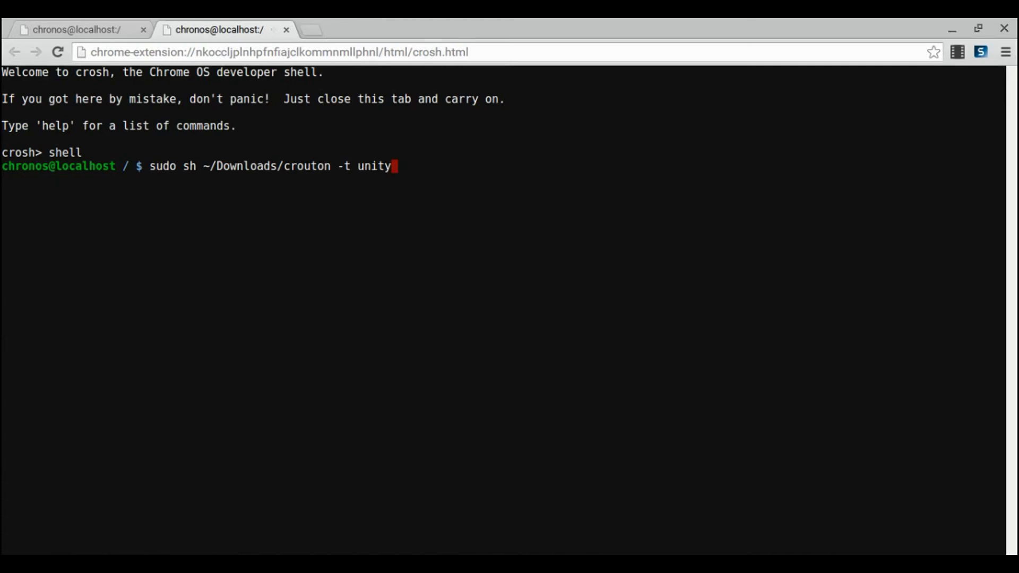
key(BackSpace)
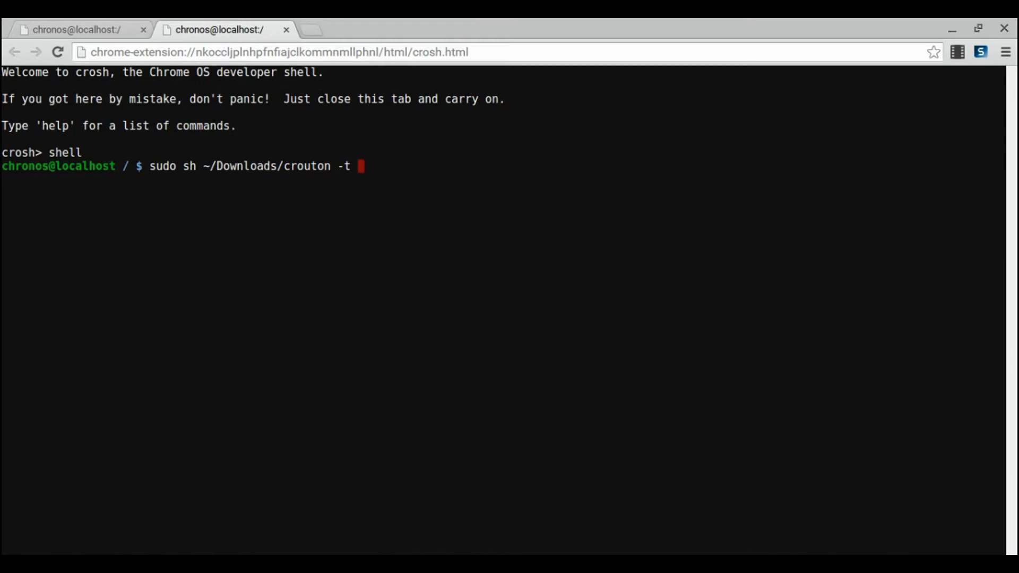
text(l)
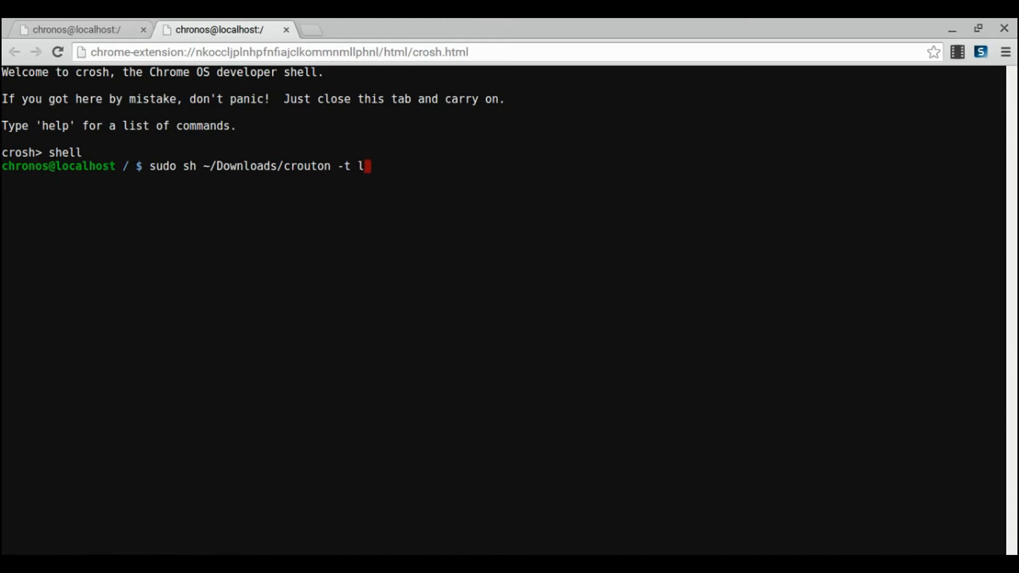
text(x)
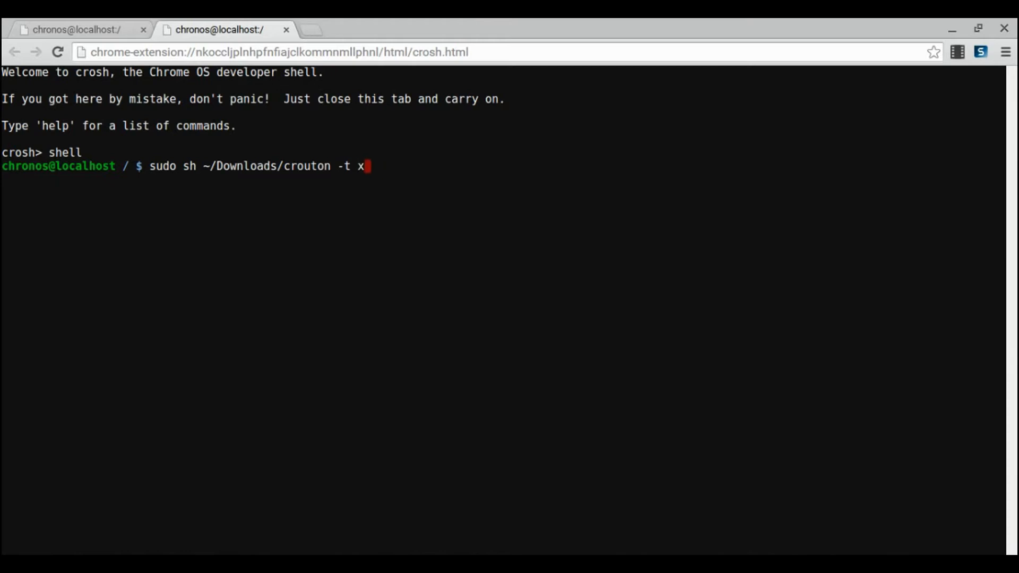
text(e17)
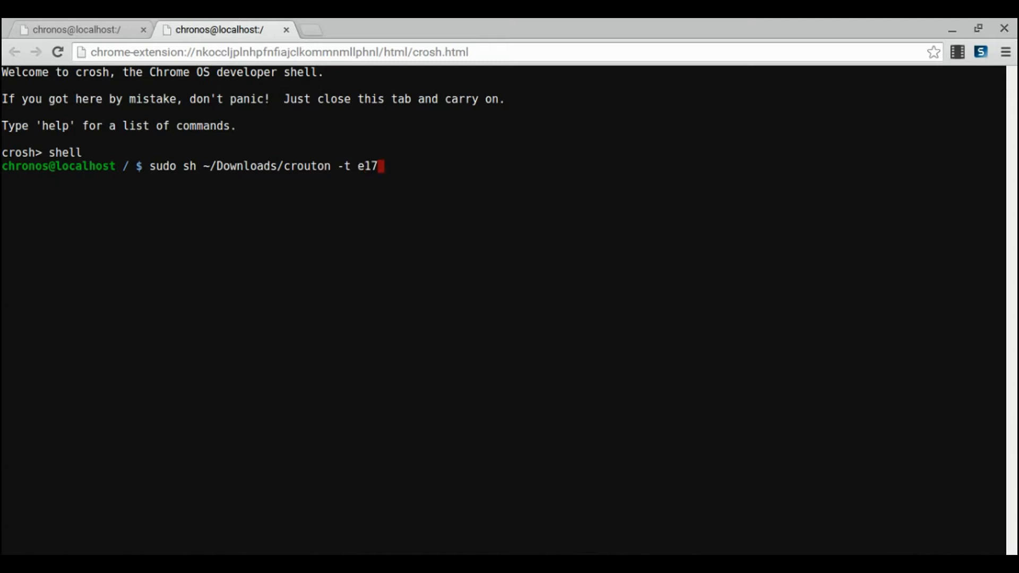
key(Backspace)
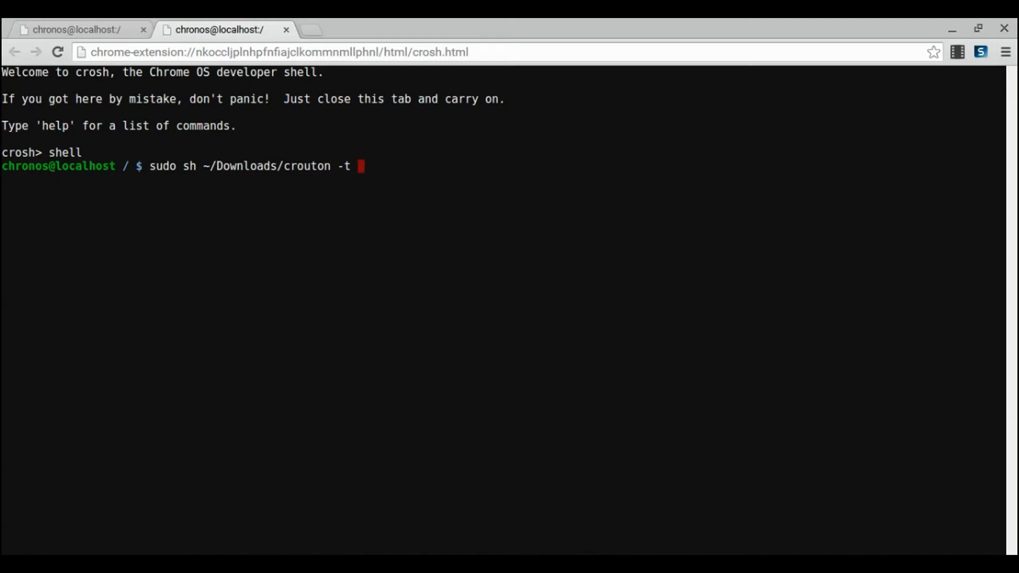
text(g)
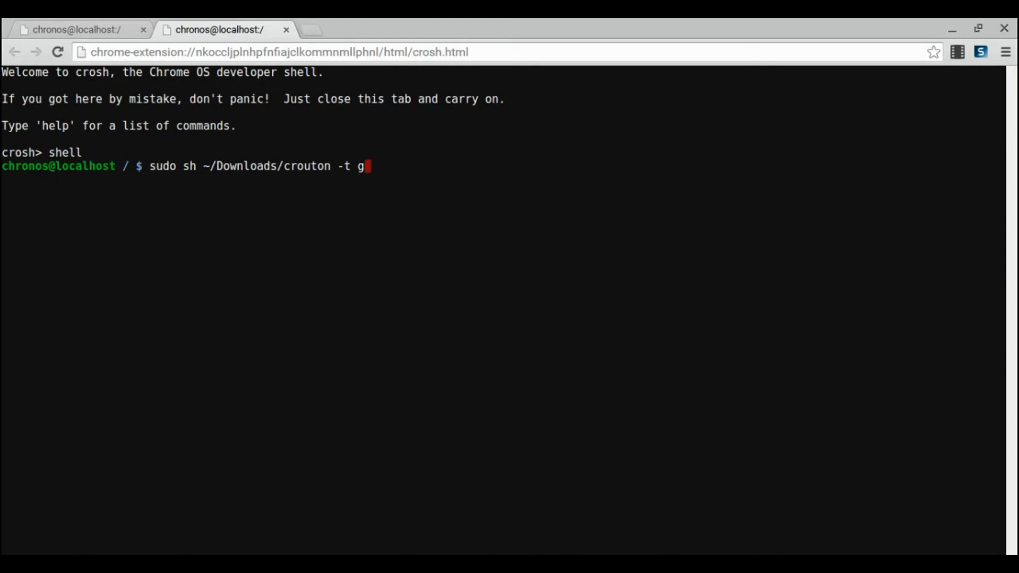
text(nity)
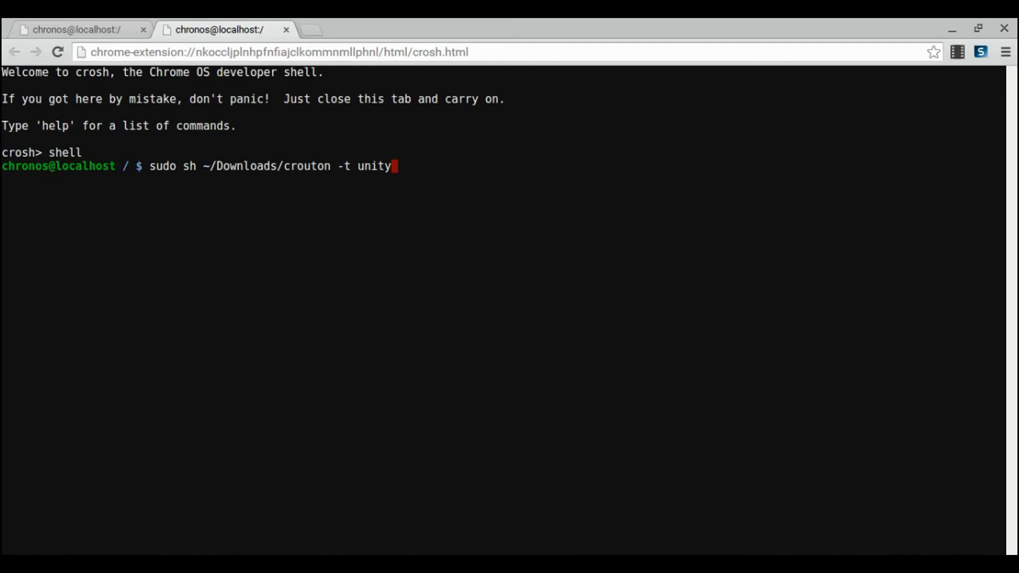
text(-t touch)
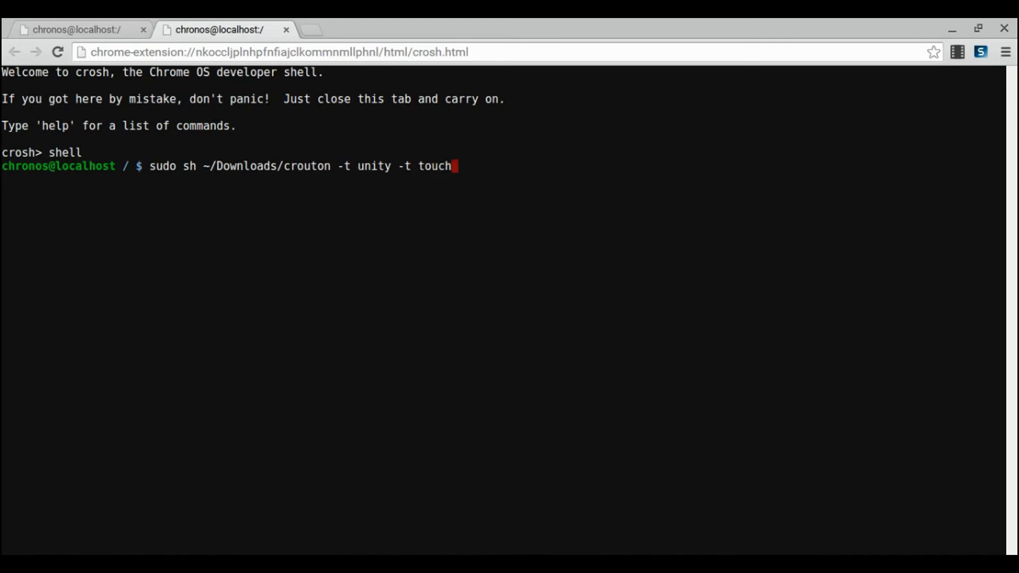
key(Backspace)
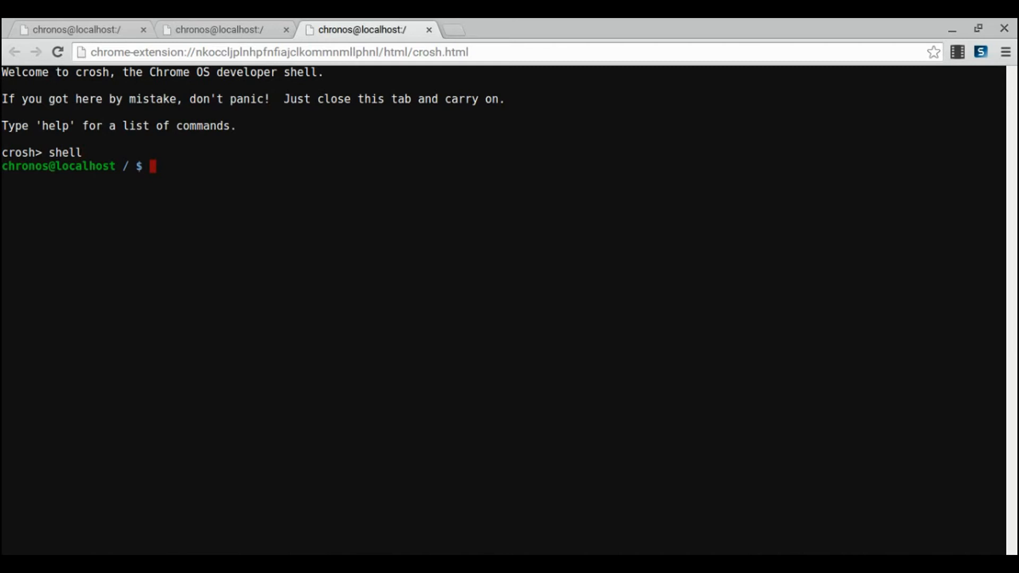
Run 'sh ~/Downloads/crouton -r list' to print crouton's recognized releases
text(~/Dow)
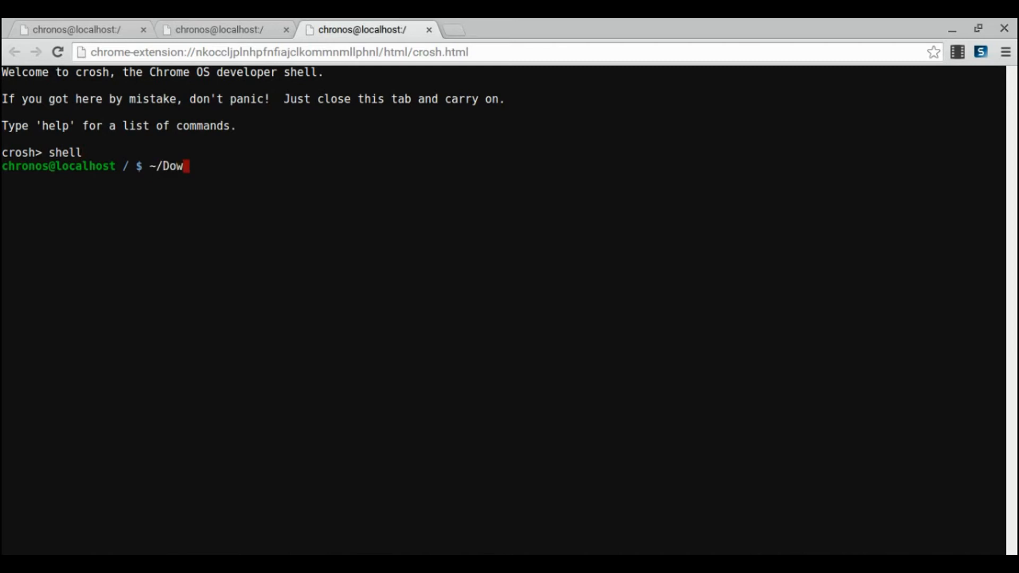
text(nloads/cro)
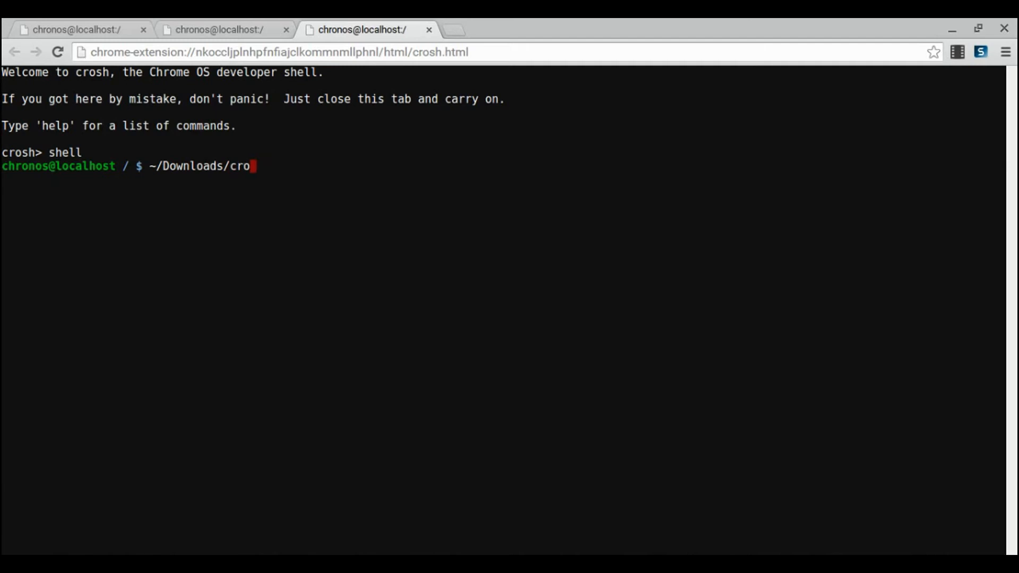
text(t)
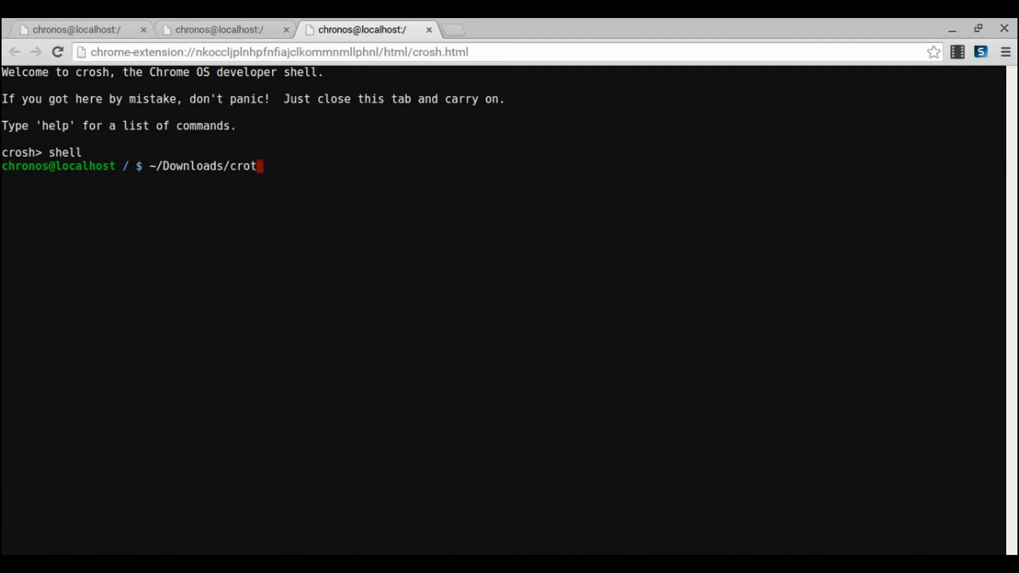
text(oun -r)
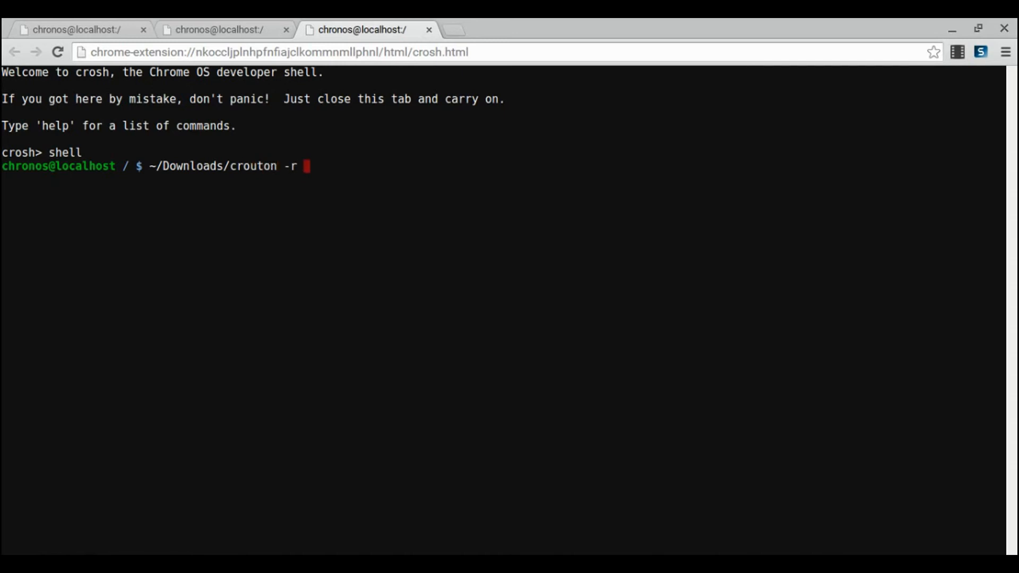
text(list)
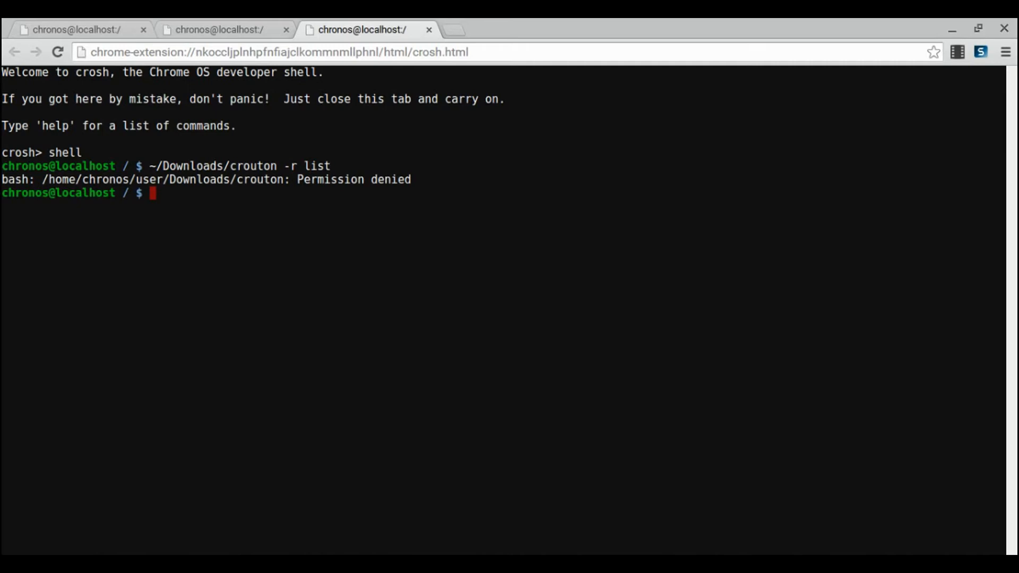
text(~/Downloads/crouton -r list)
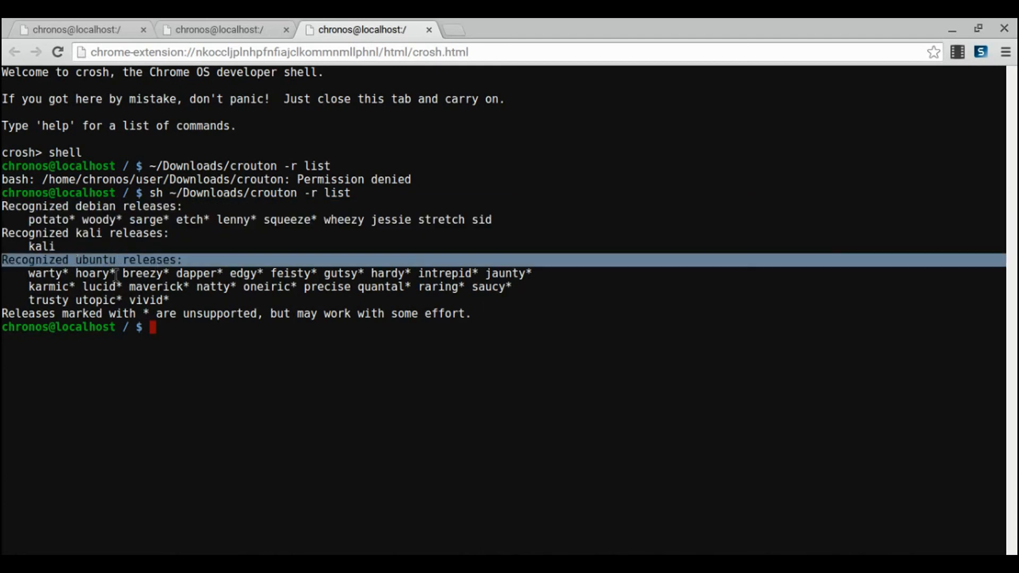
Highlight the karmic, vivid and precise release names in the printed list
double_click(47, 286)
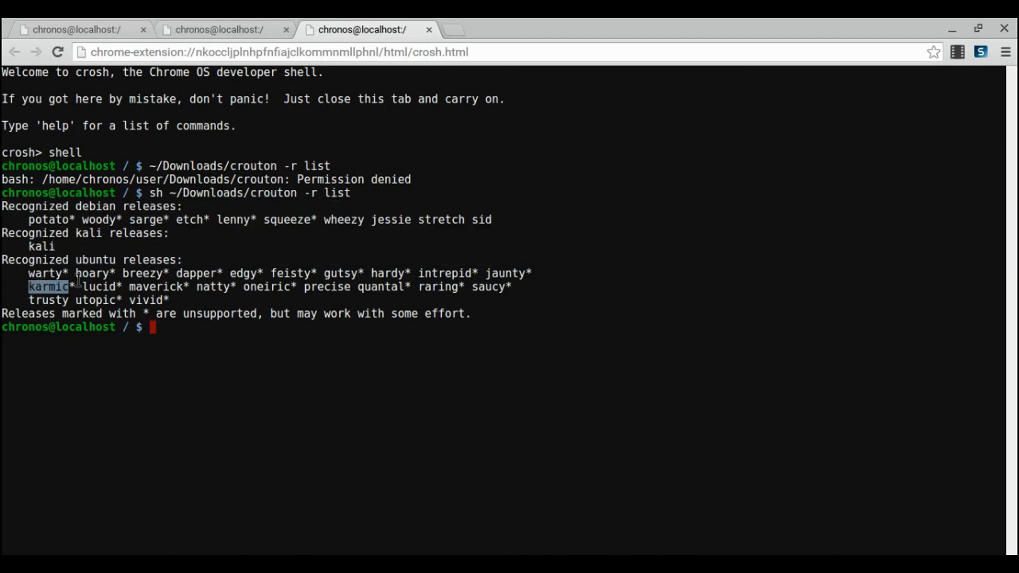
double_click(145, 299)
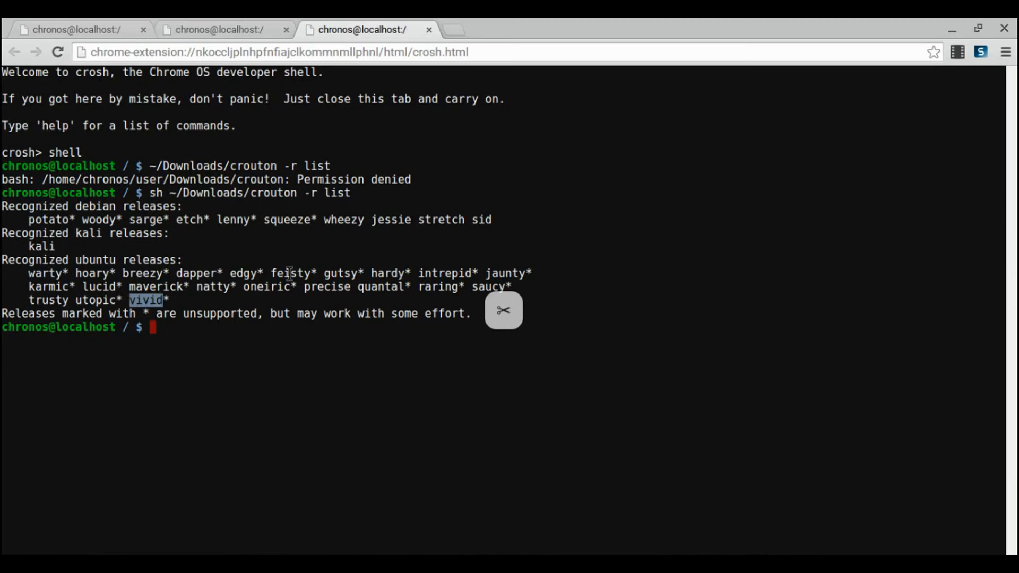
double_click(327, 286)
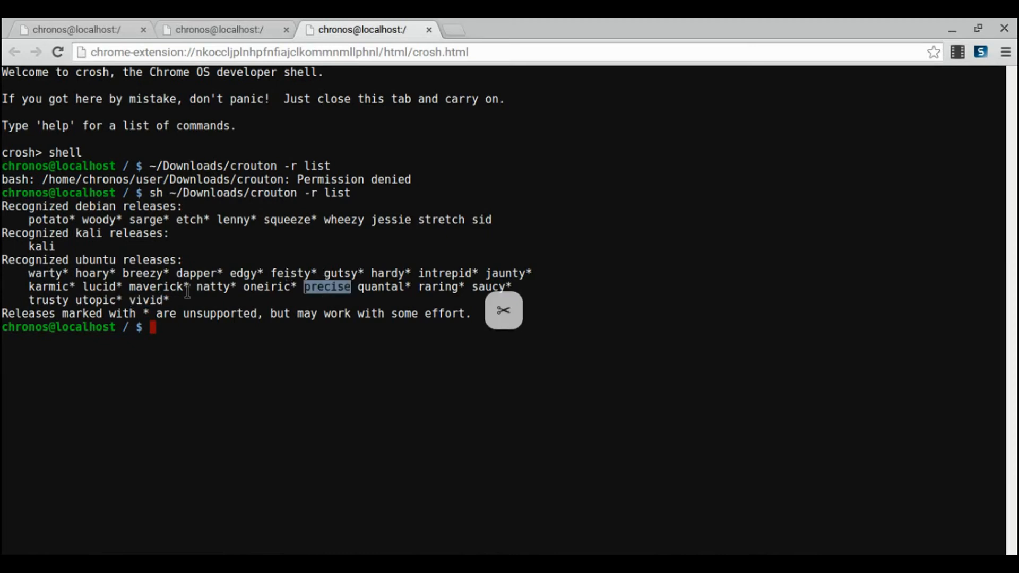
double_click(48, 299)
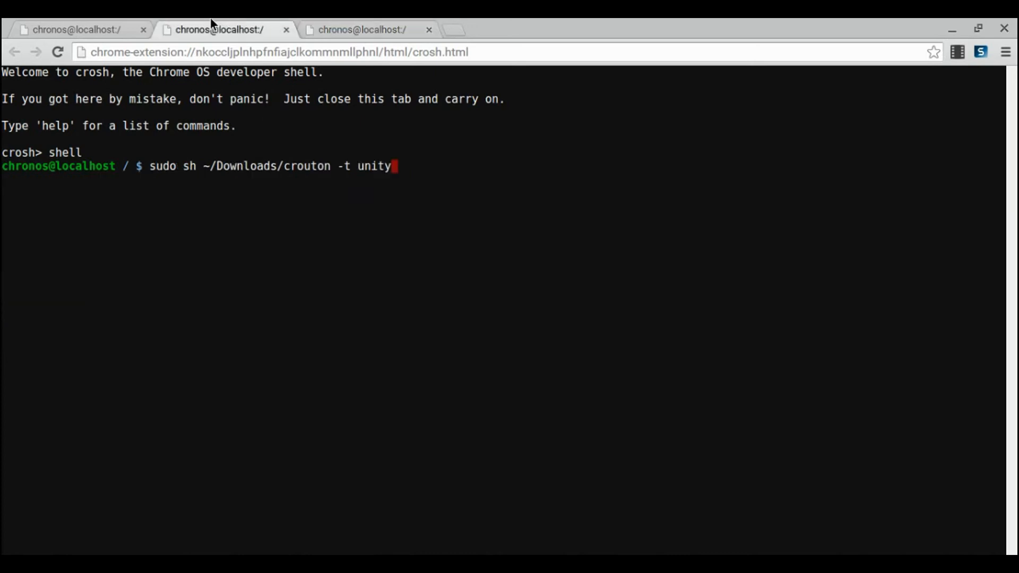
Run the unity install with '-r trusty', then abort it with Ctrl+C
text(-r trusty)
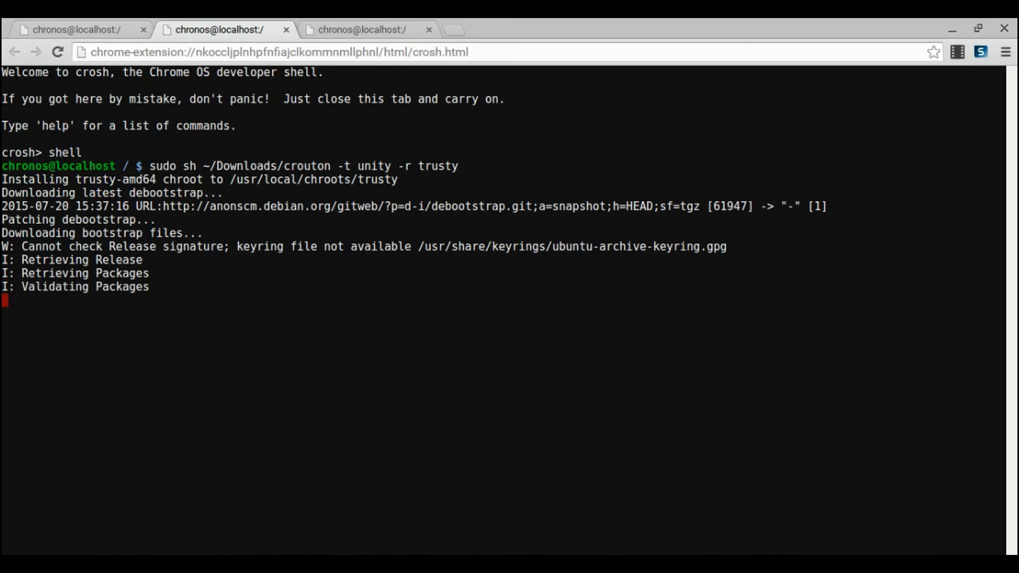
key(ctrl+c)
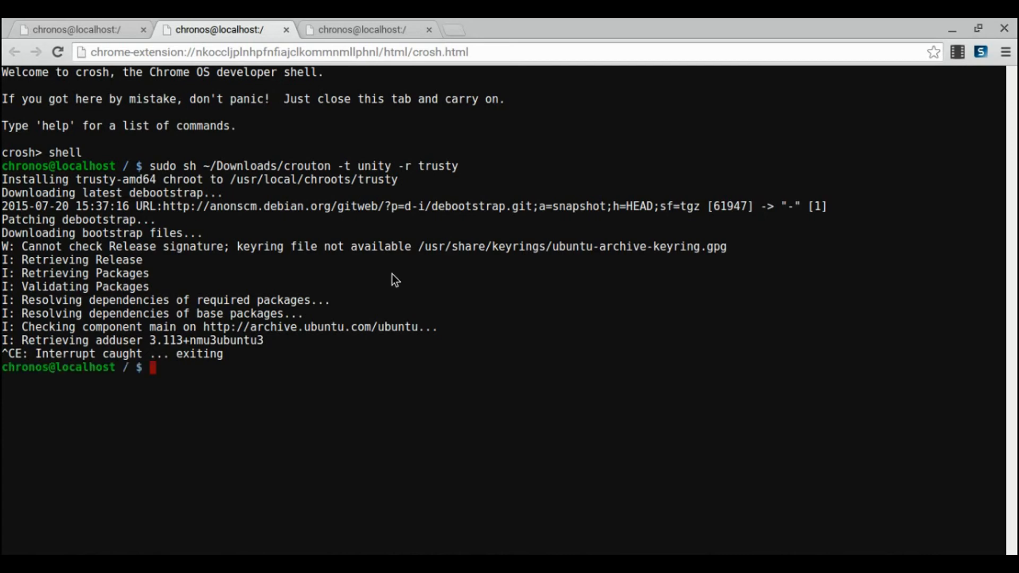
text(s)
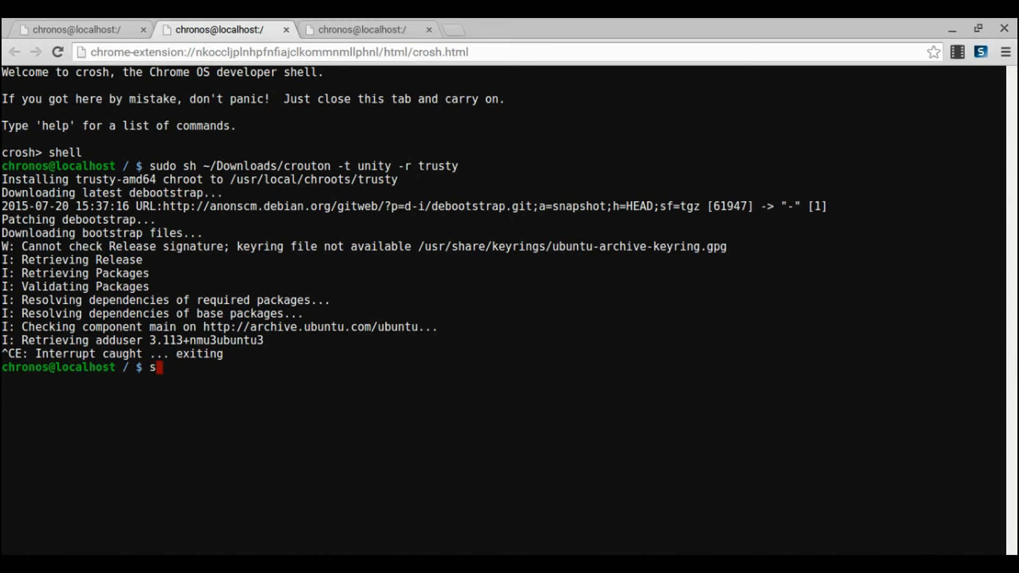
Run 'sudo startunity' and wait for the Unity X session to exit
text(udo startu)
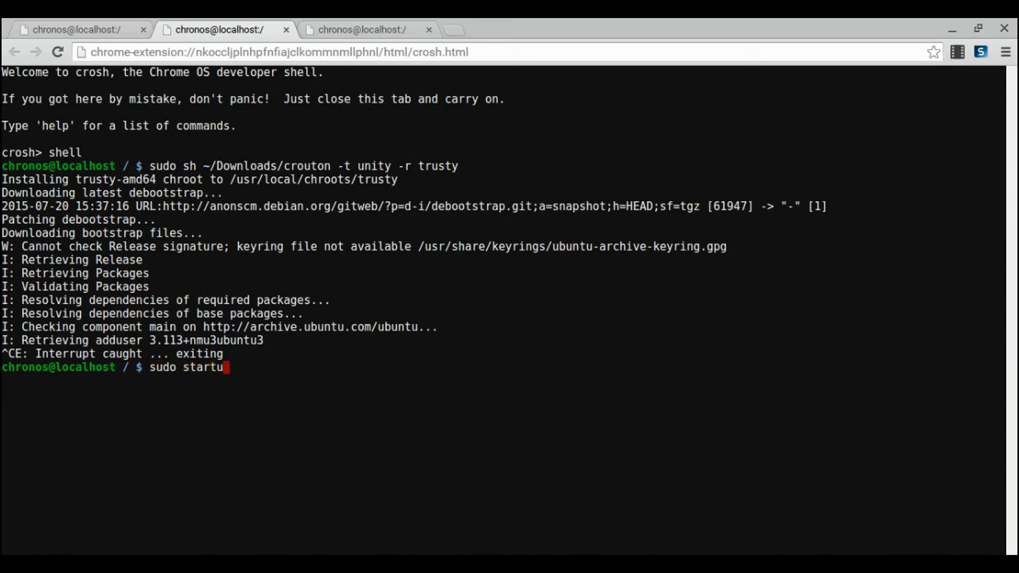
text(nity)
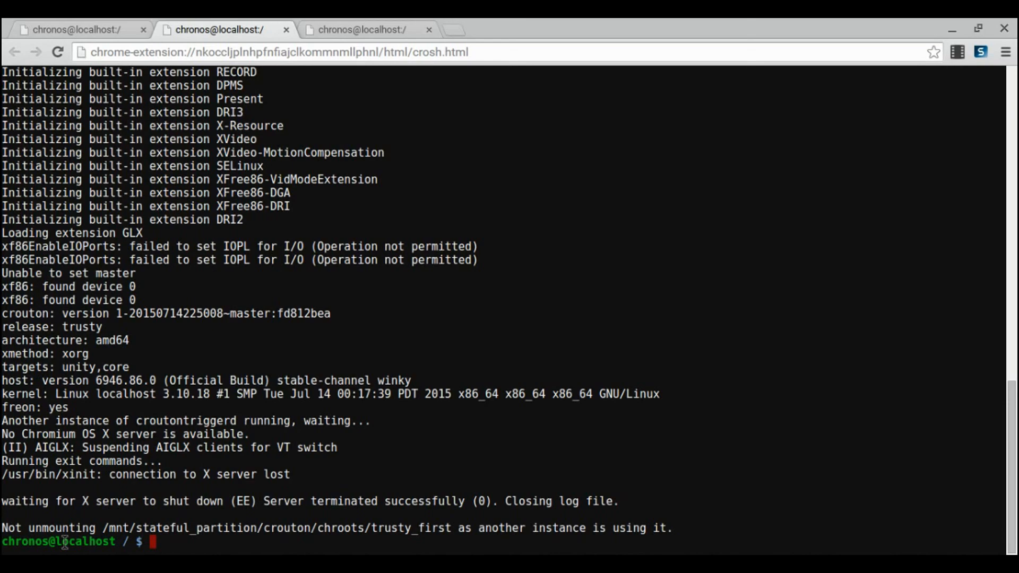
mouse_move(923, 104)
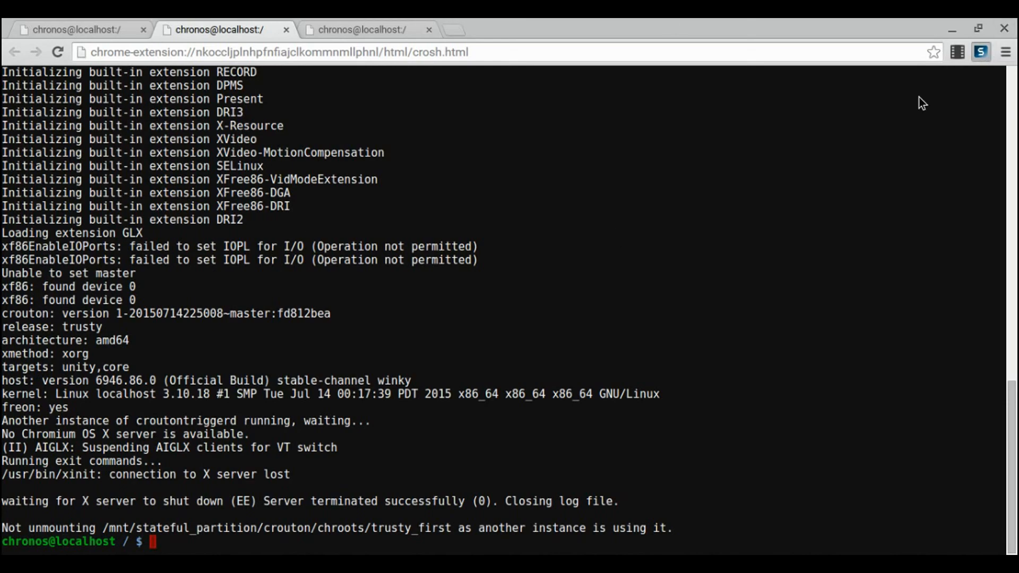